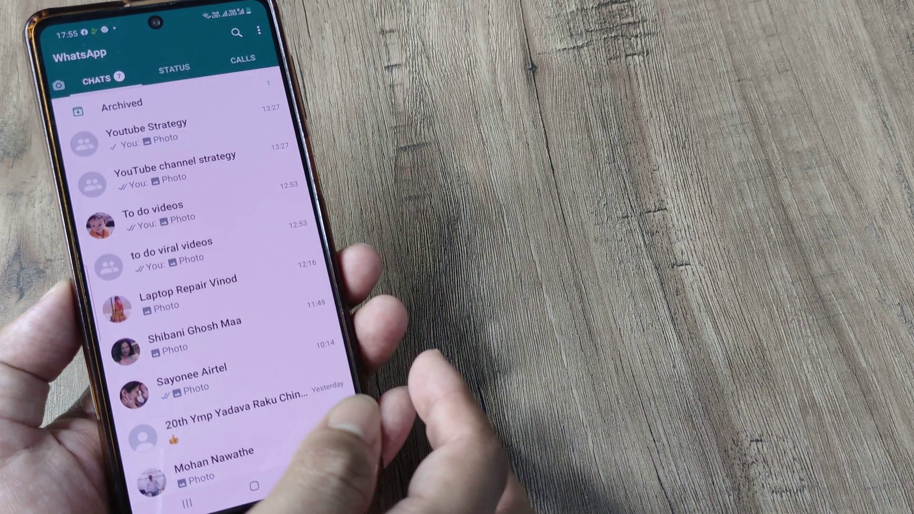
After viewing the To do videos chat, set the chat font size to Large in Settings > Chats
click(148, 213)
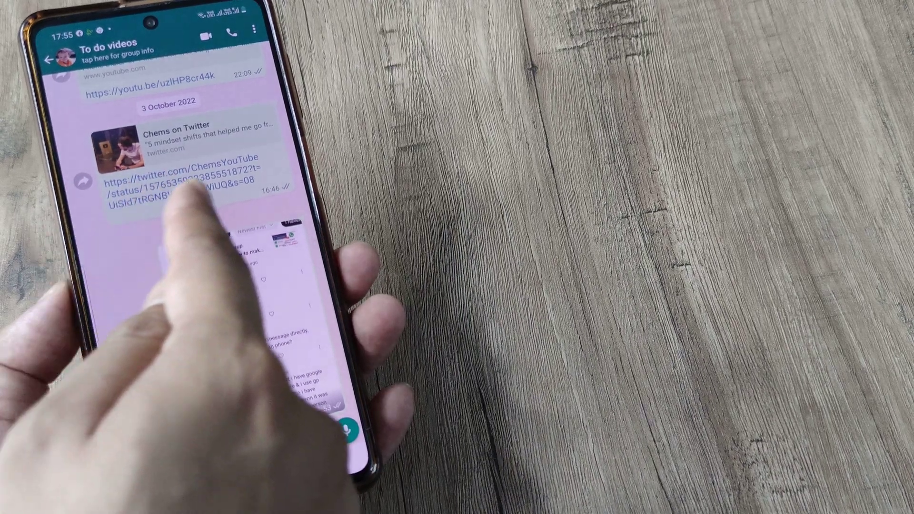
click(47, 61)
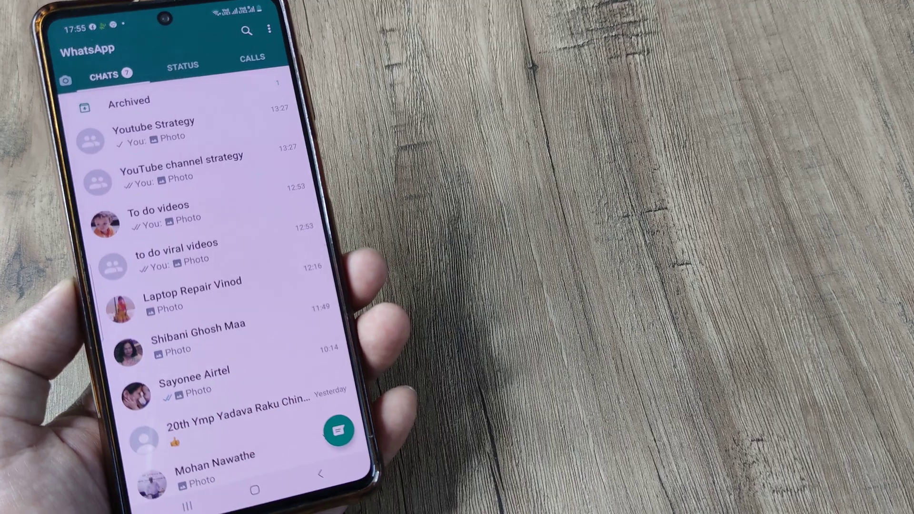
click(267, 27)
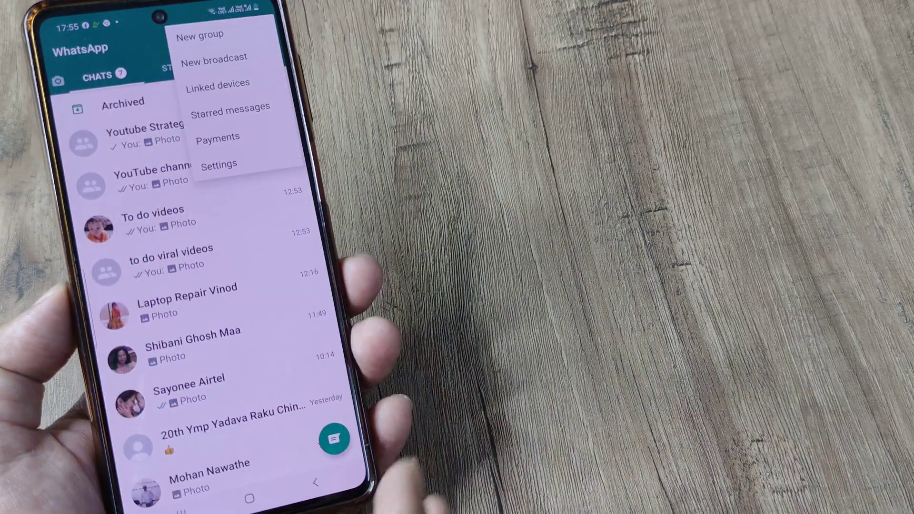
click(221, 164)
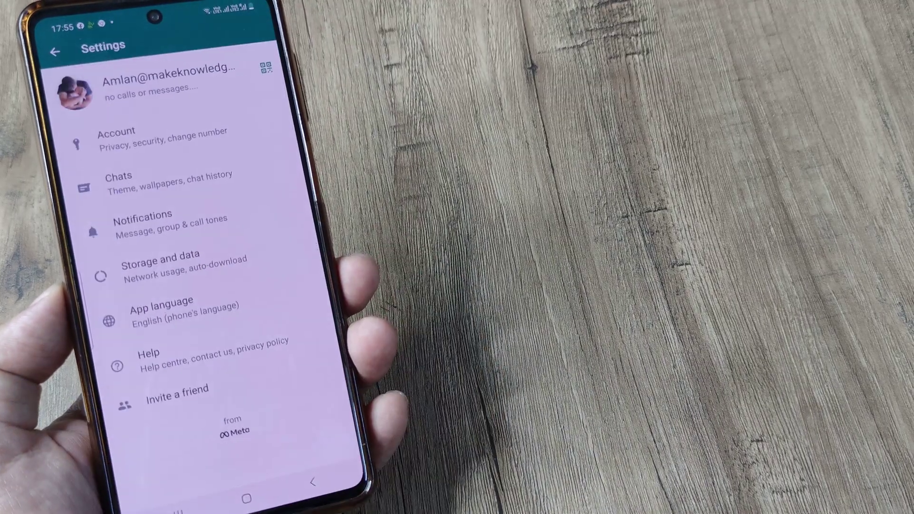
click(139, 183)
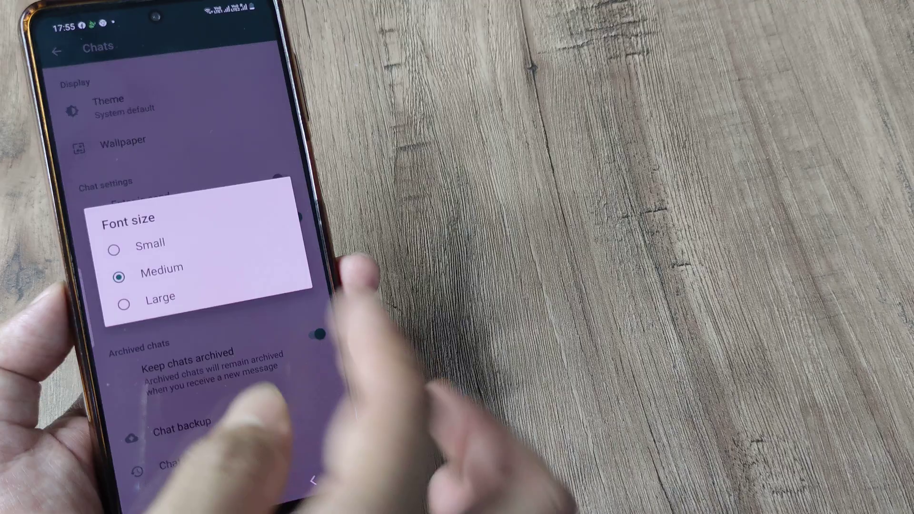
click(161, 297)
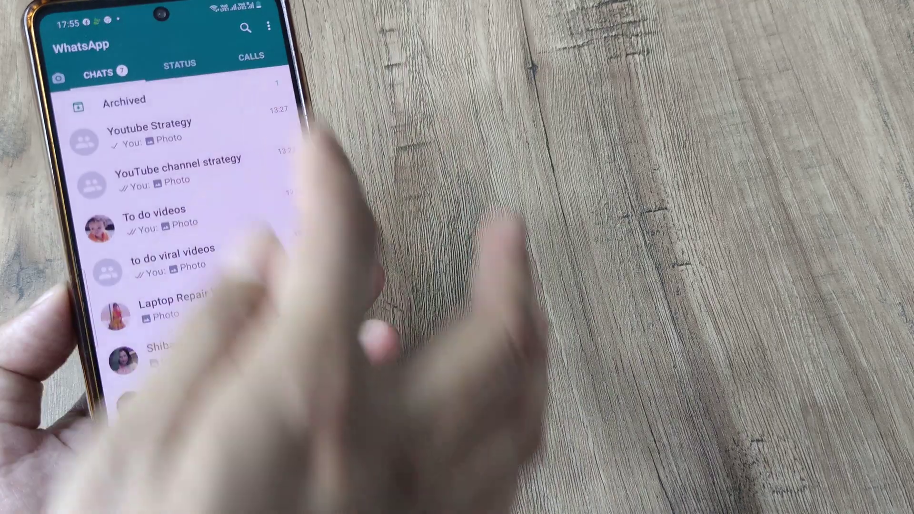
Open the three-dot options menu on the Chats screen
click(153, 210)
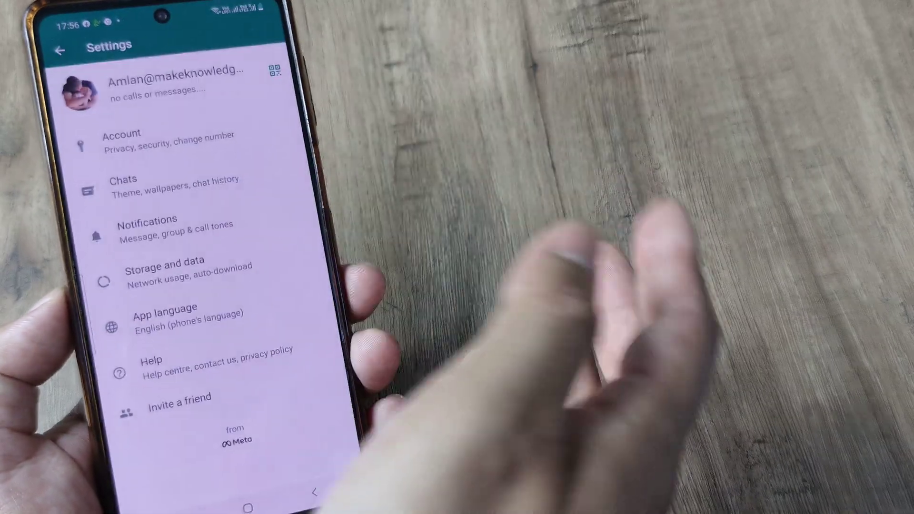
Confirm the Chats settings show Font size: Large, then back out to the chat list
click(121, 183)
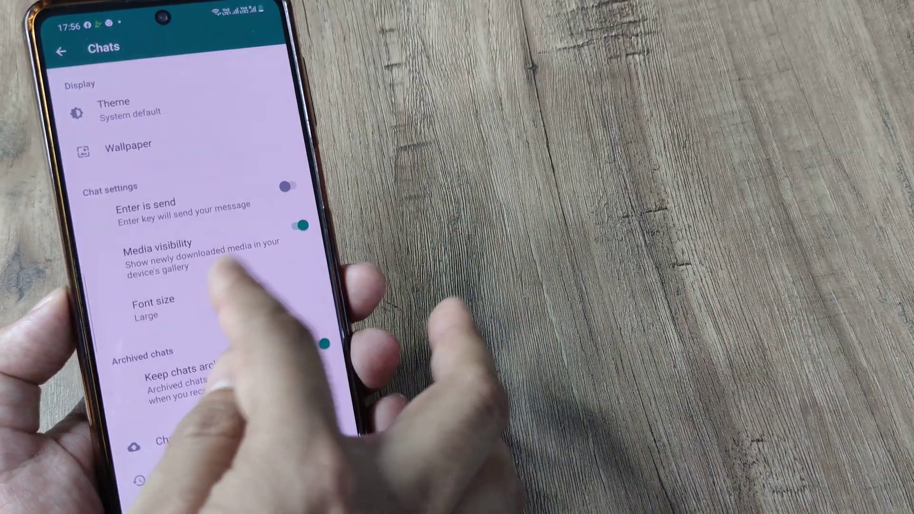
click(150, 305)
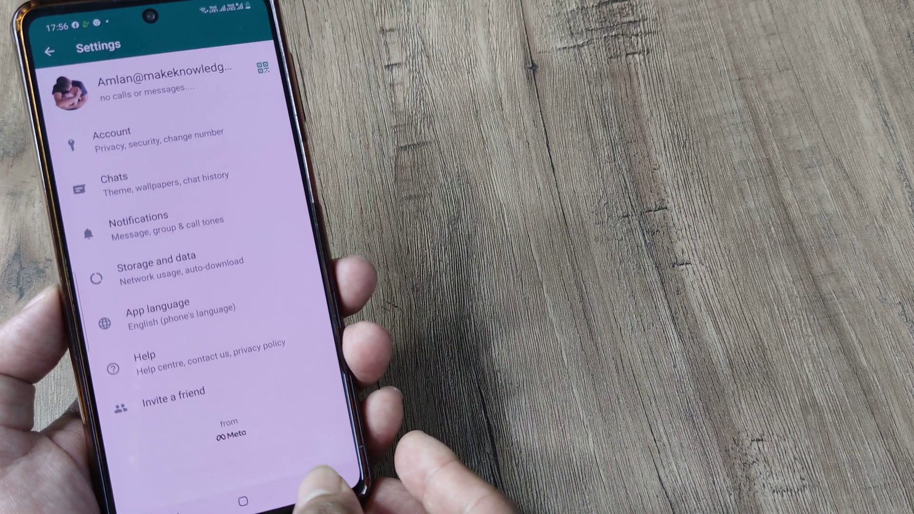
click(50, 50)
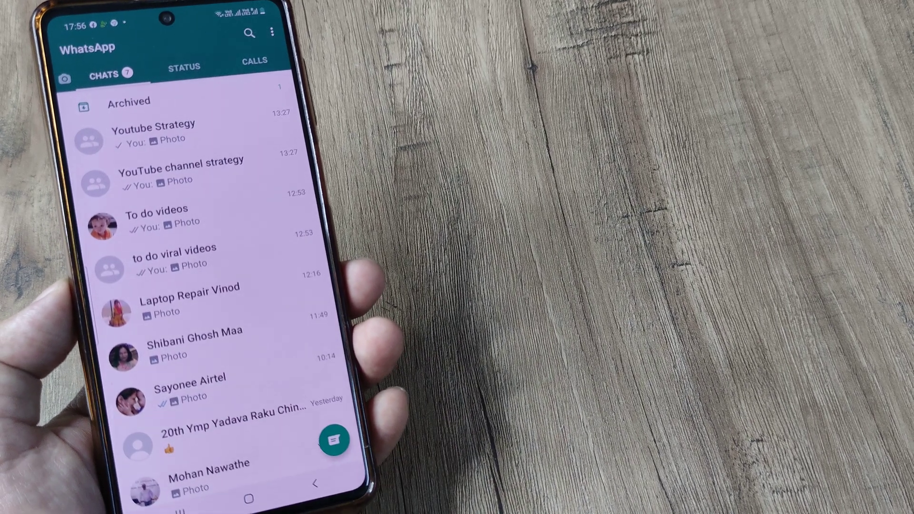